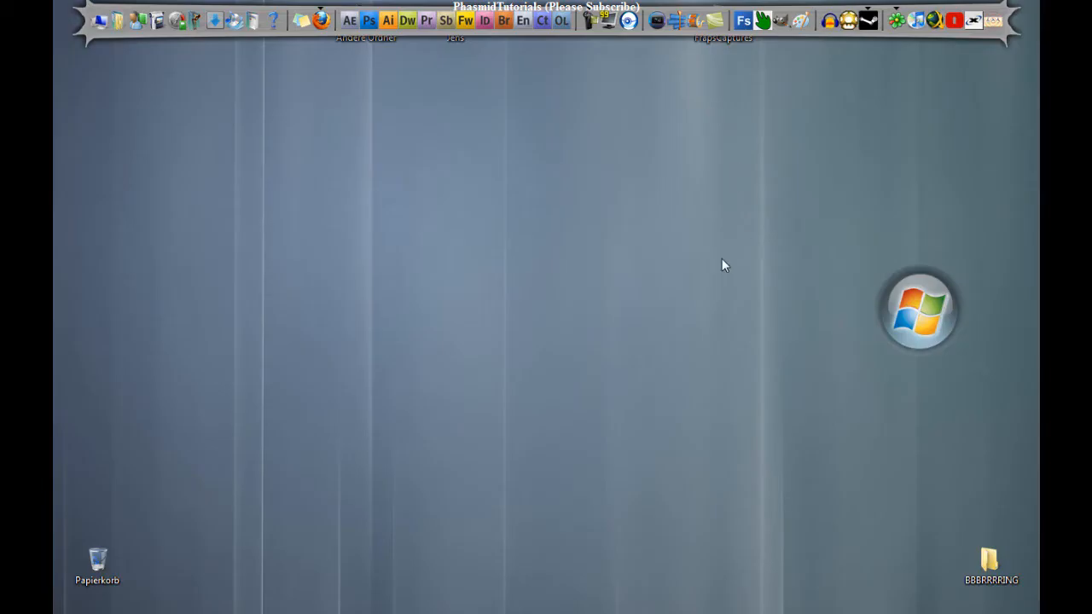
pyautogui.moveTo(838, 160)
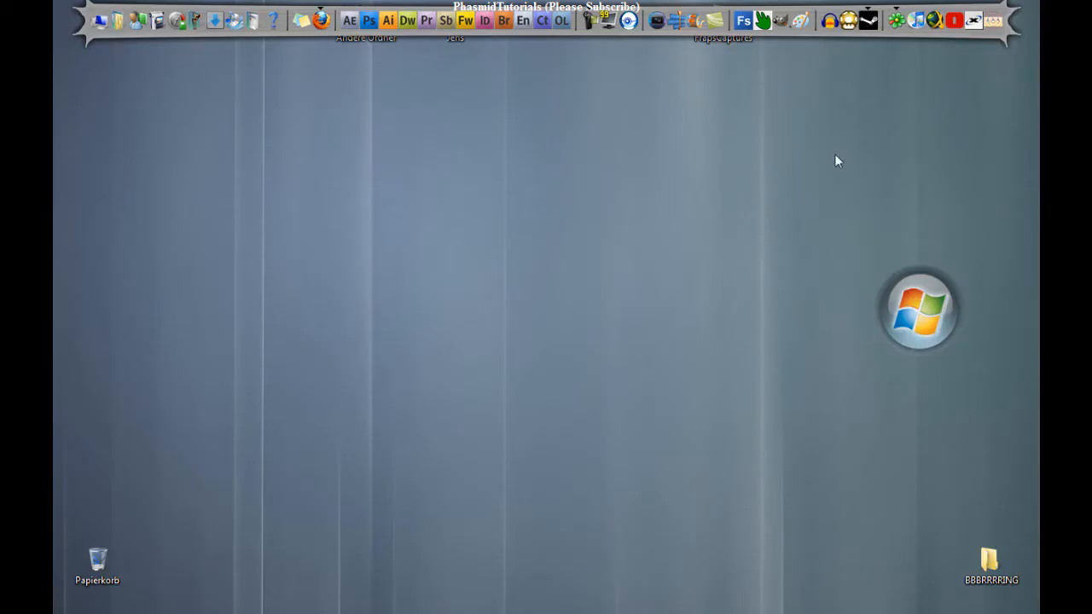
pyautogui.moveTo(507, 141)
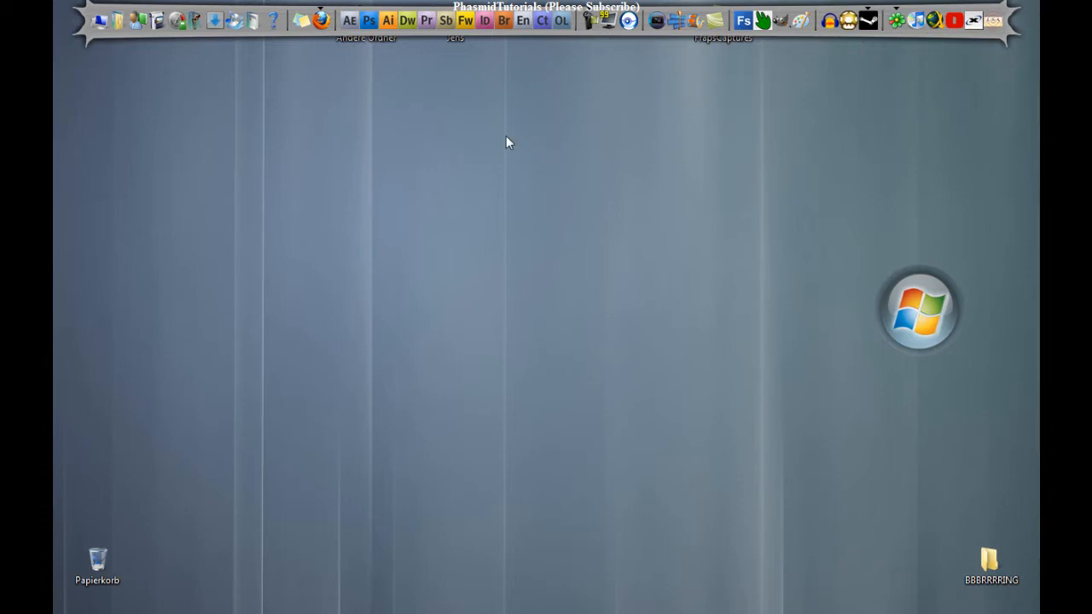
pyautogui.moveTo(466, 438)
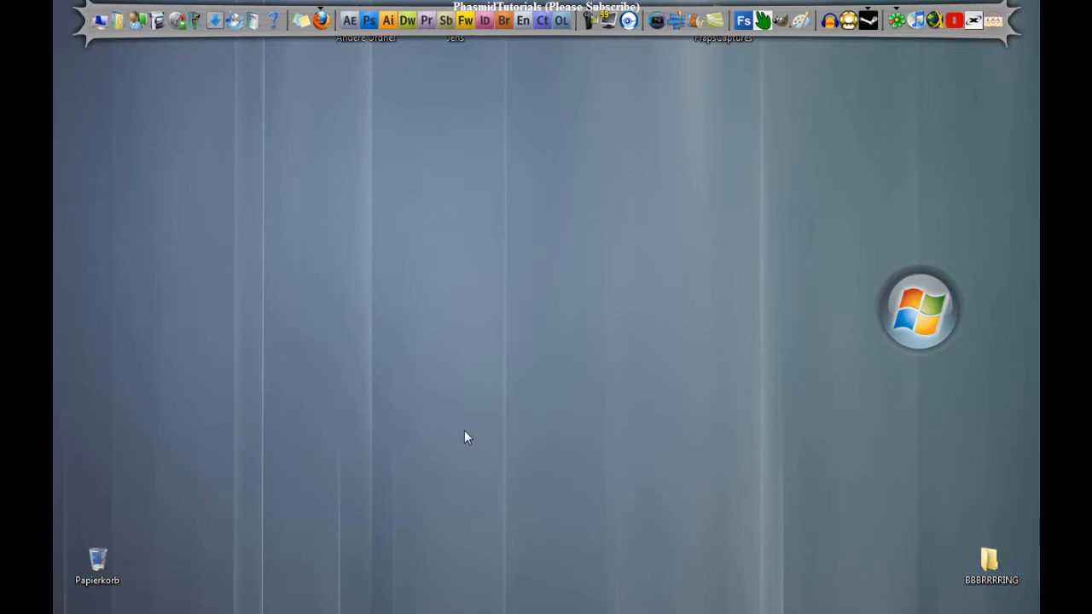
pyautogui.moveTo(324, 467)
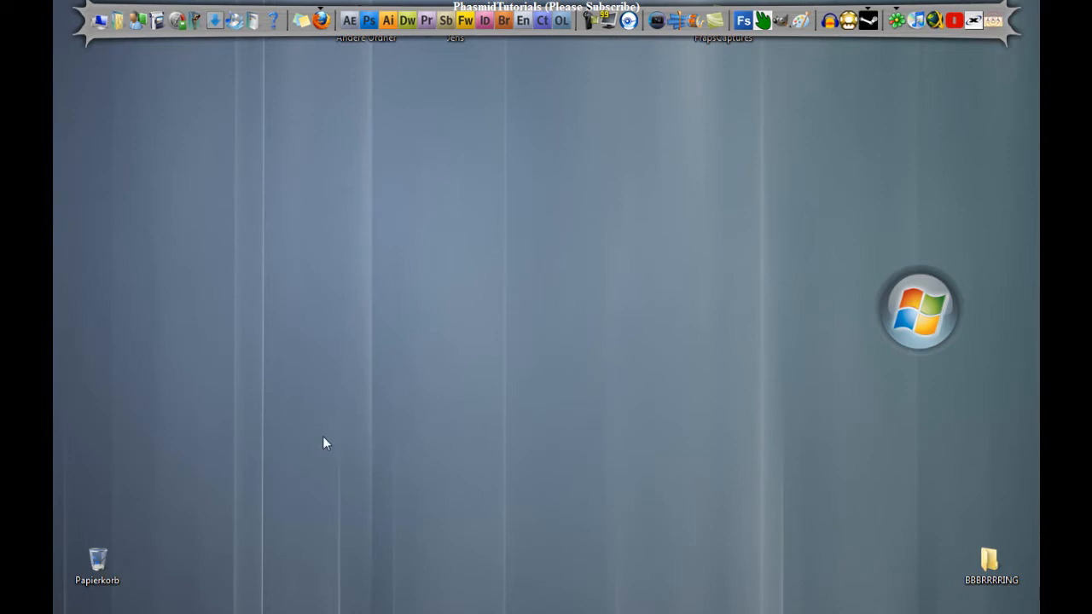
pyautogui.moveTo(177, 583)
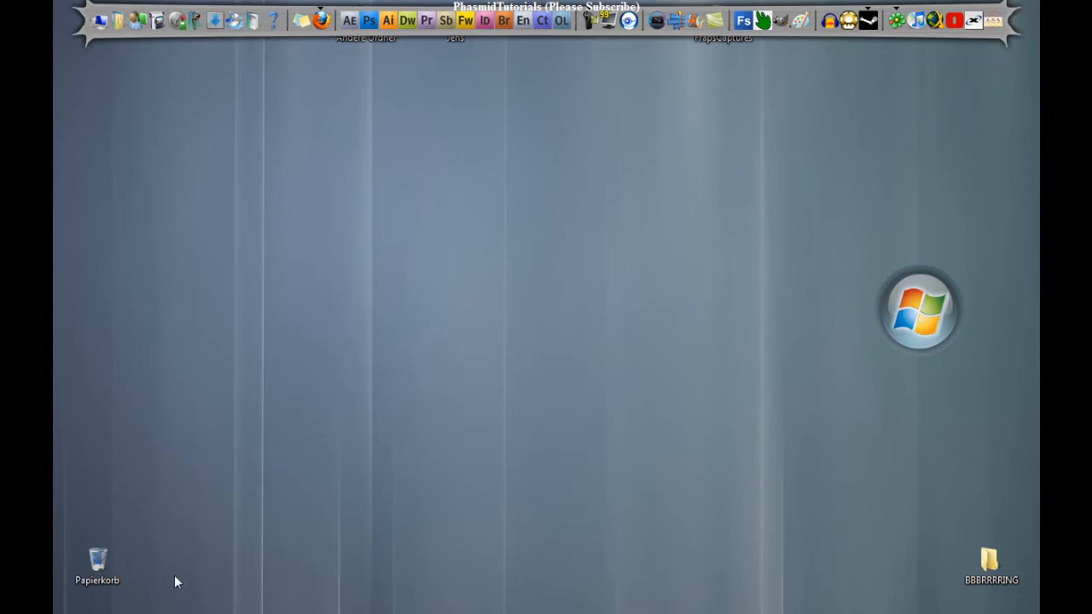
pyautogui.moveTo(180, 582)
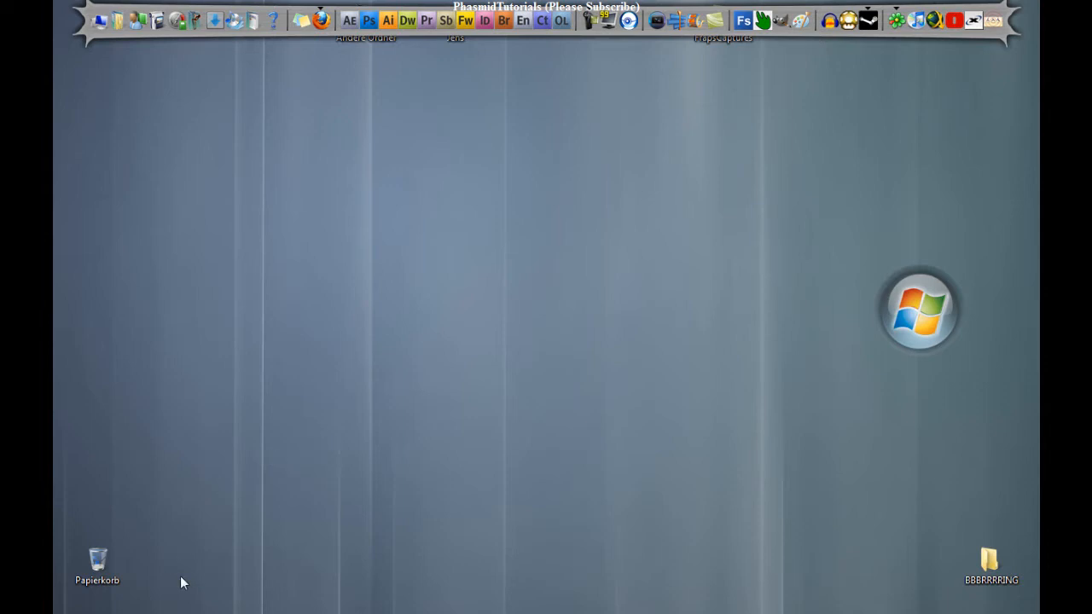
pyautogui.moveTo(135, 610)
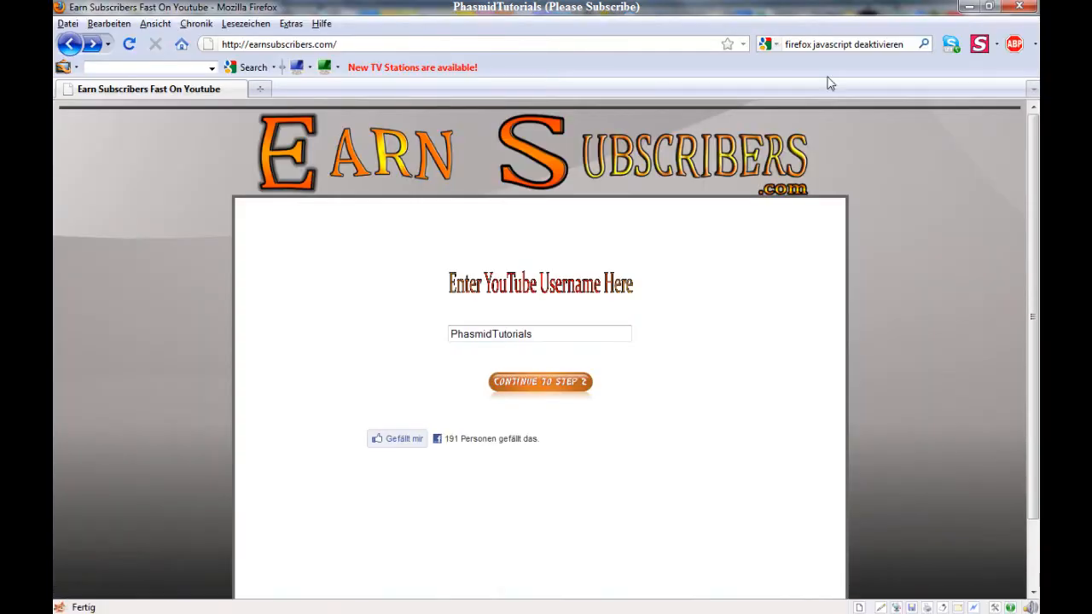
pyautogui.moveTo(693, 81)
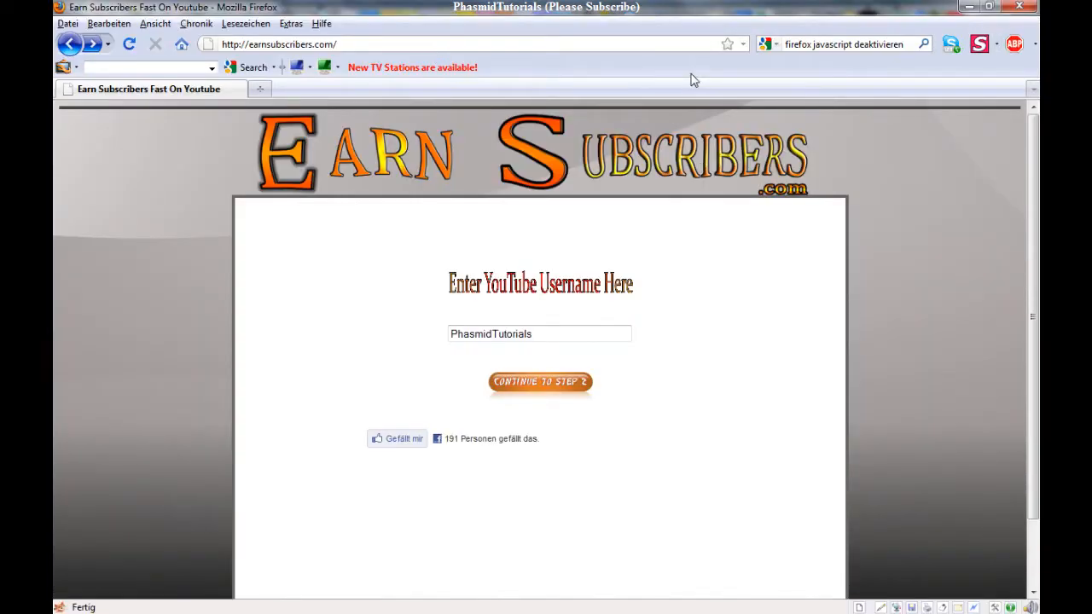
pyautogui.moveTo(729, 182)
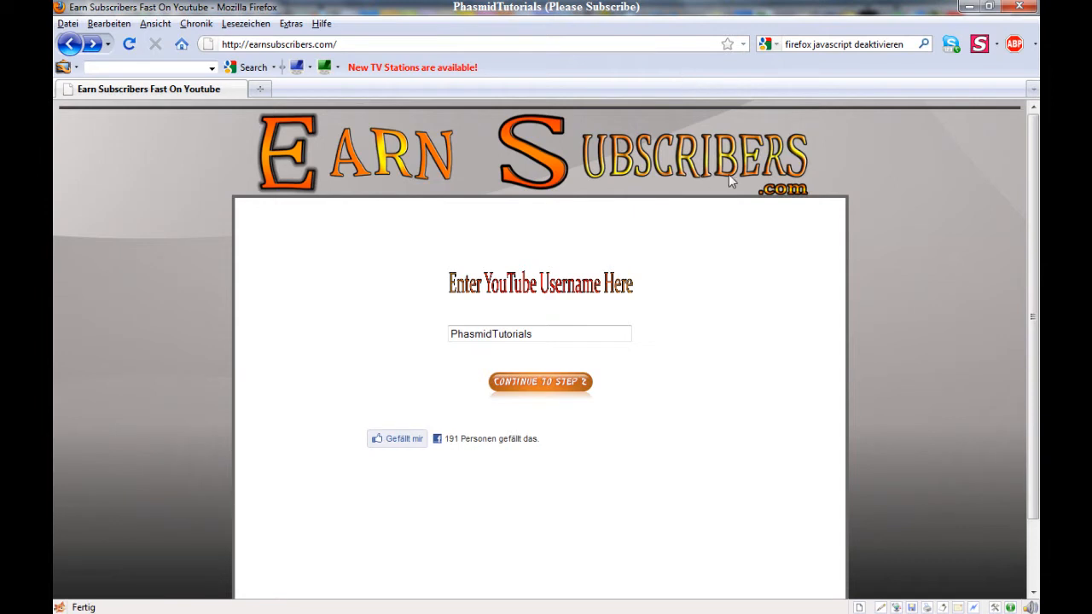
pyautogui.moveTo(746, 187)
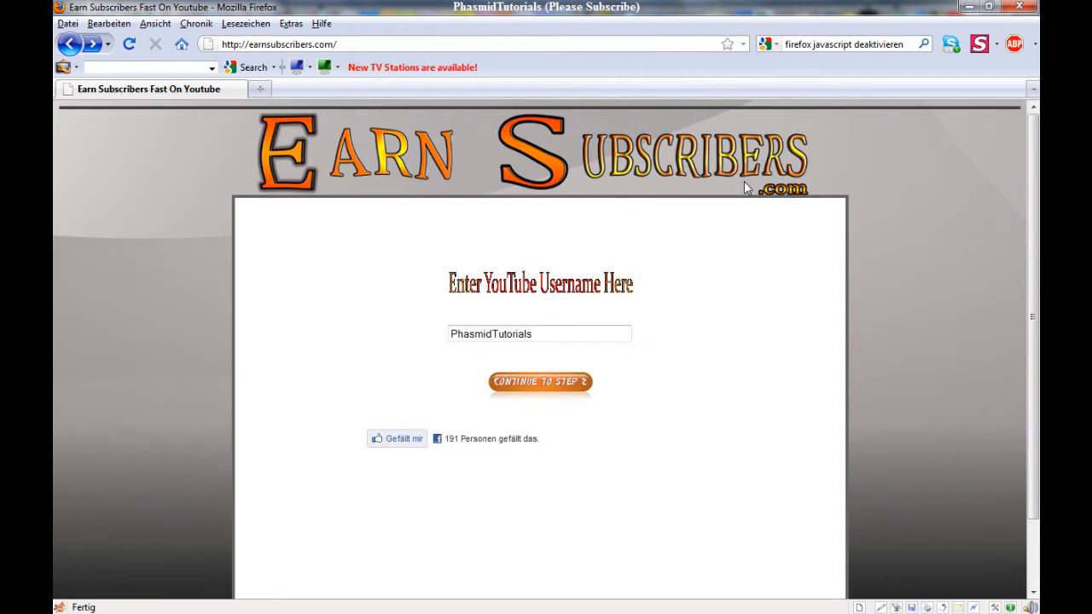
pyautogui.moveTo(699, 355)
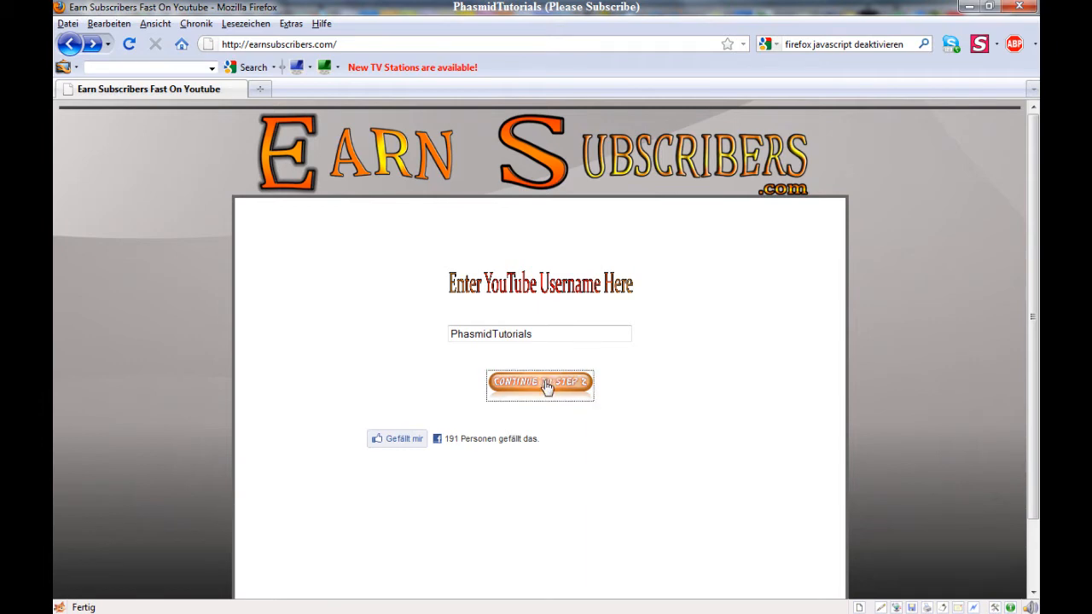
# - Submit the entered YouTube username with 'Continue to Step 2'
pyautogui.click(539, 381)
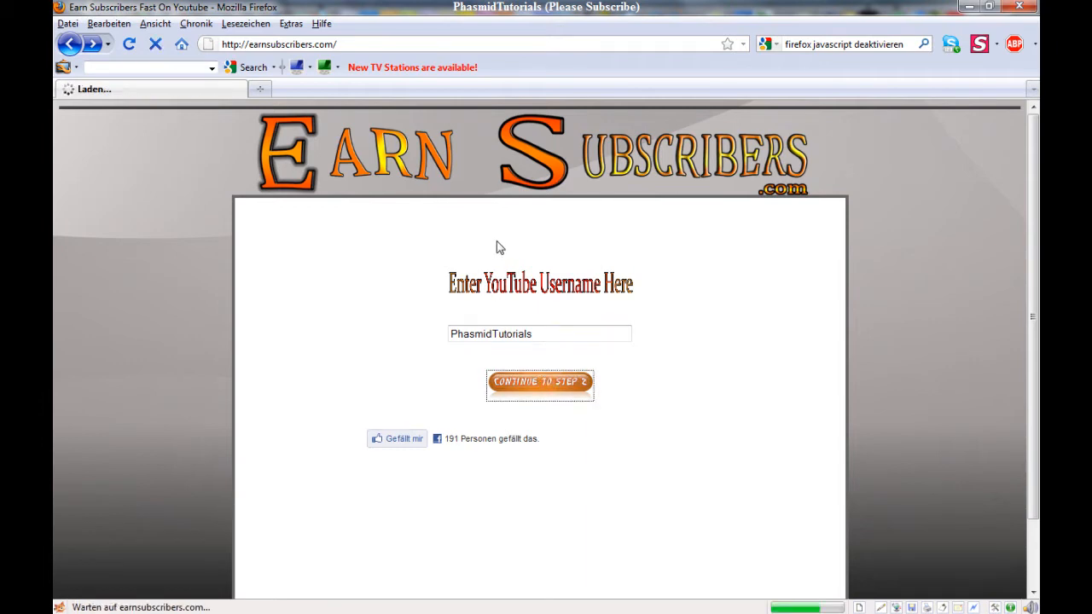
pyautogui.moveTo(491, 260)
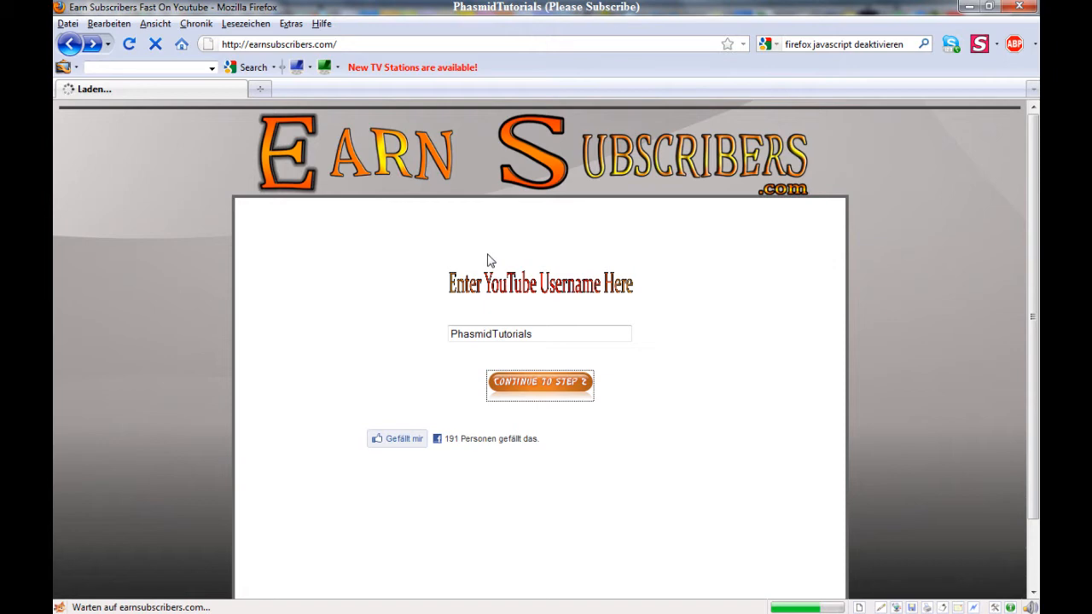
pyautogui.moveTo(810, 321)
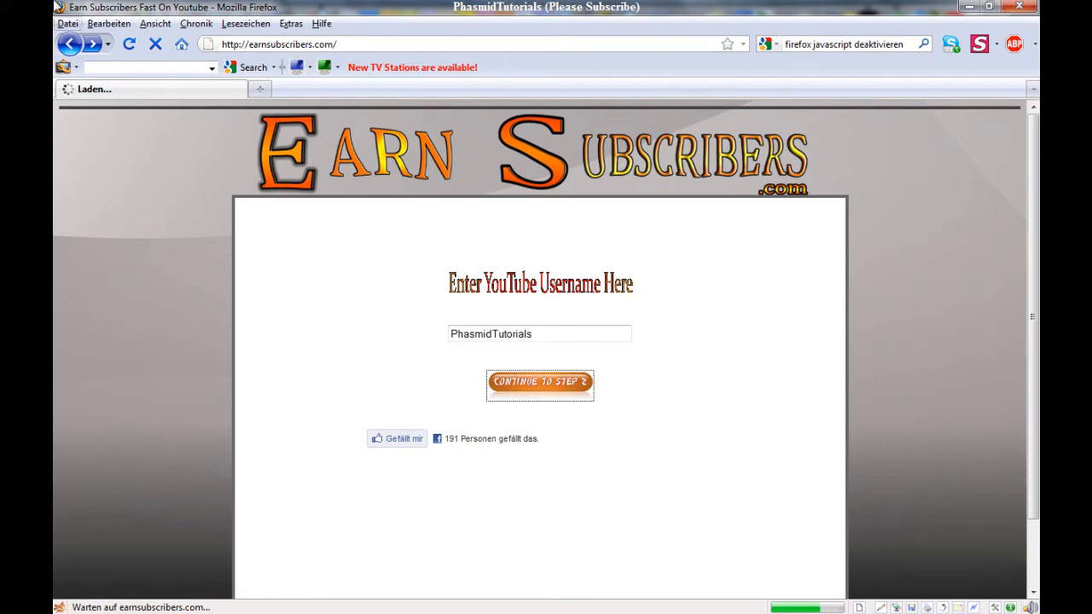
# - Let page2.php load, scroll through the subscribe list and back to the top, reaching step 3
pyautogui.click(539, 381)
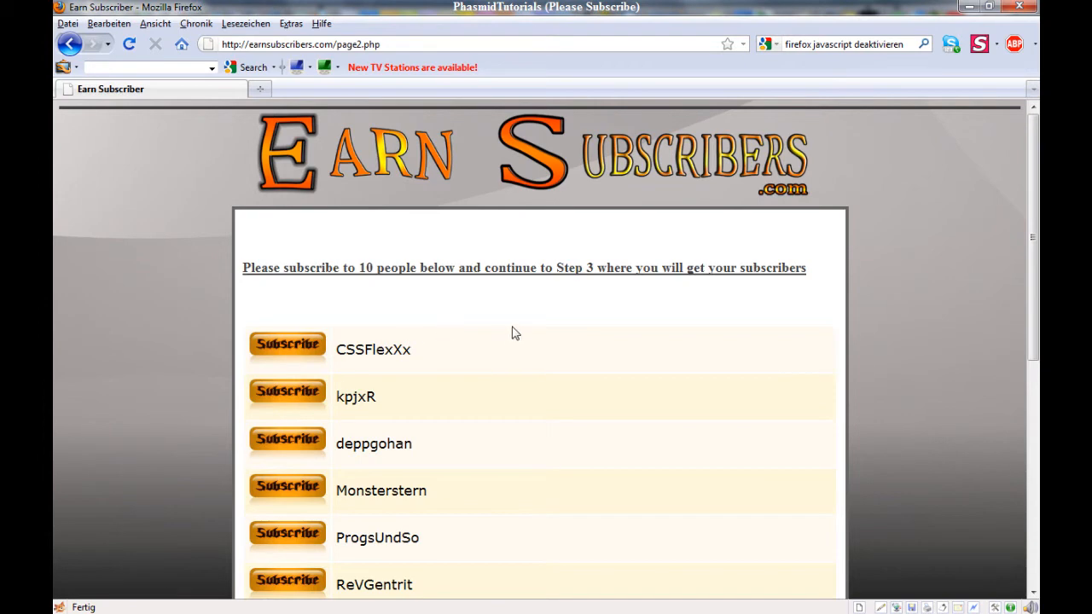
pyautogui.moveTo(358, 288)
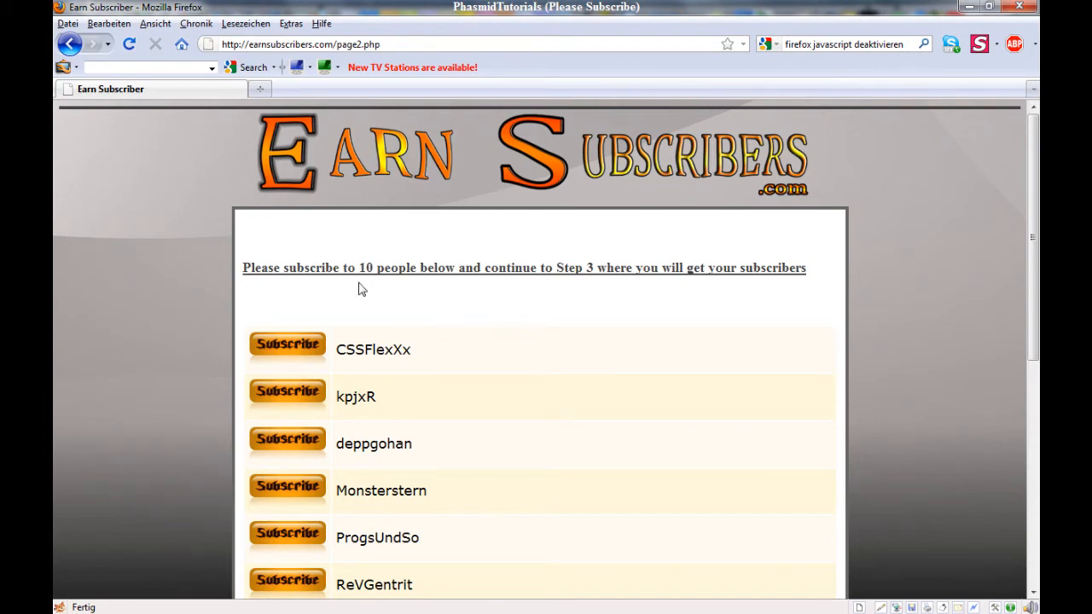
pyautogui.moveTo(1000, 248)
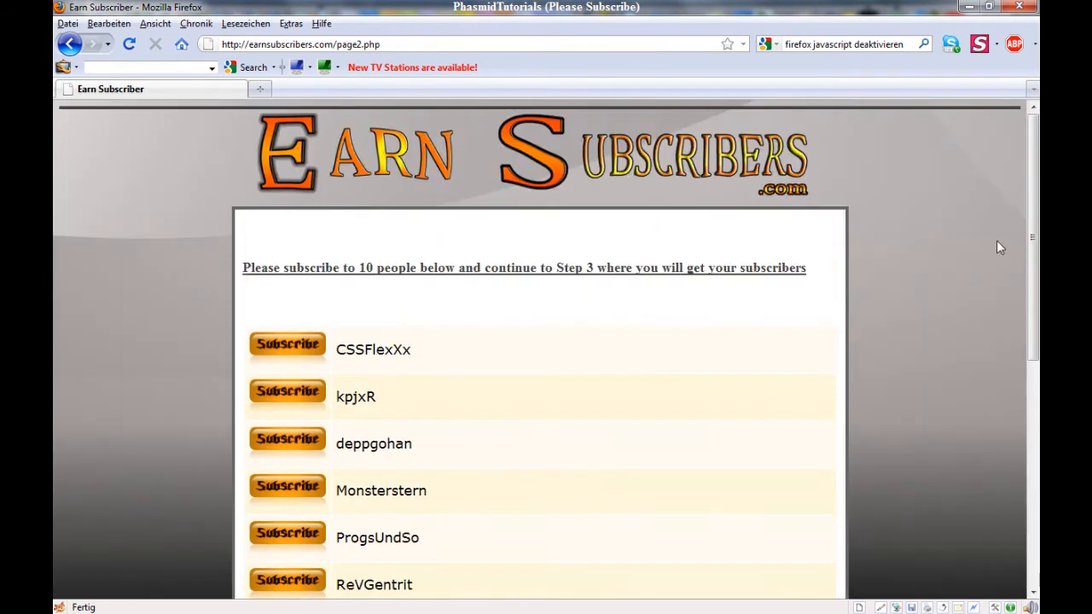
pyautogui.scroll(-3)
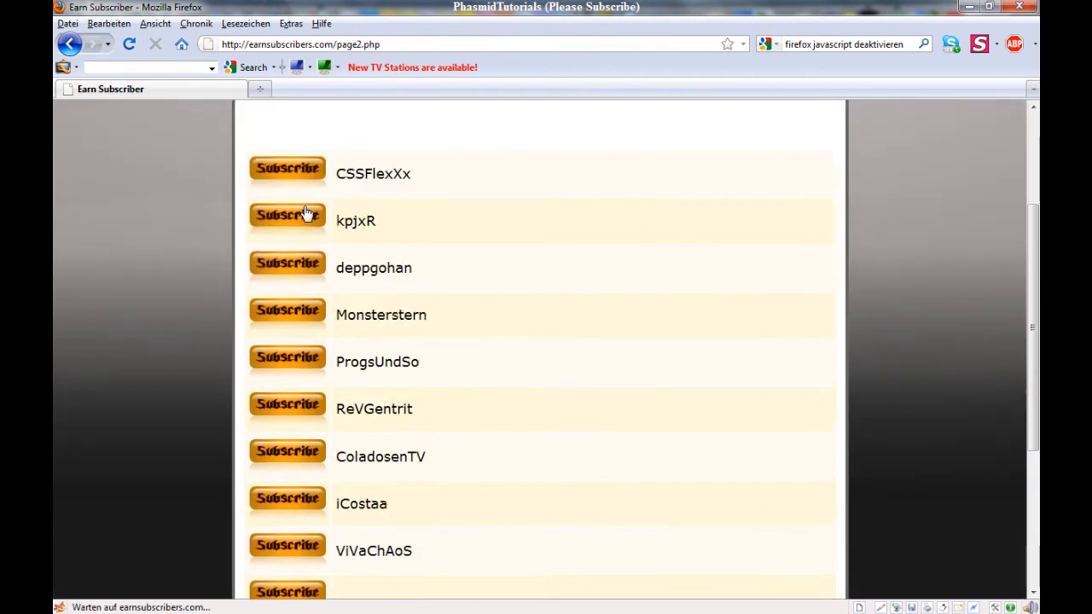
pyautogui.scroll(3)
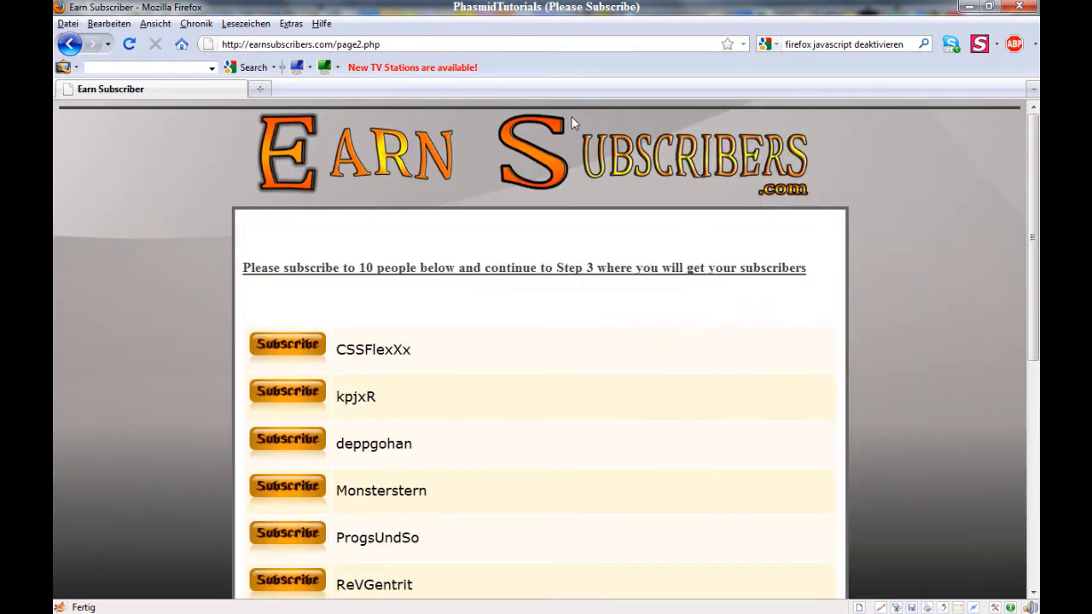
pyautogui.click(298, 44)
pyautogui.write('3')
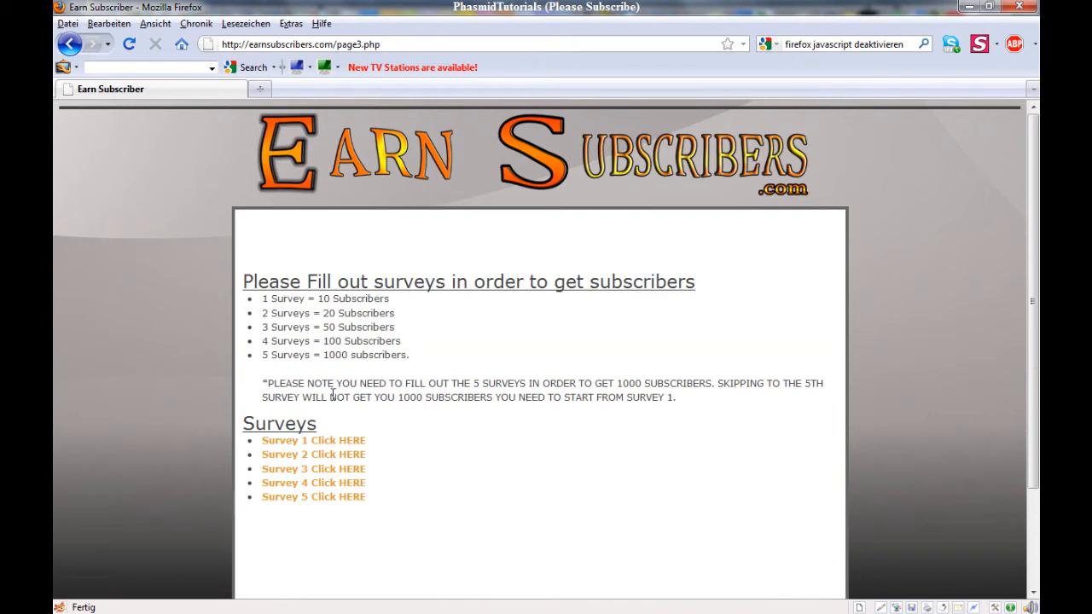
pyautogui.moveTo(463, 312)
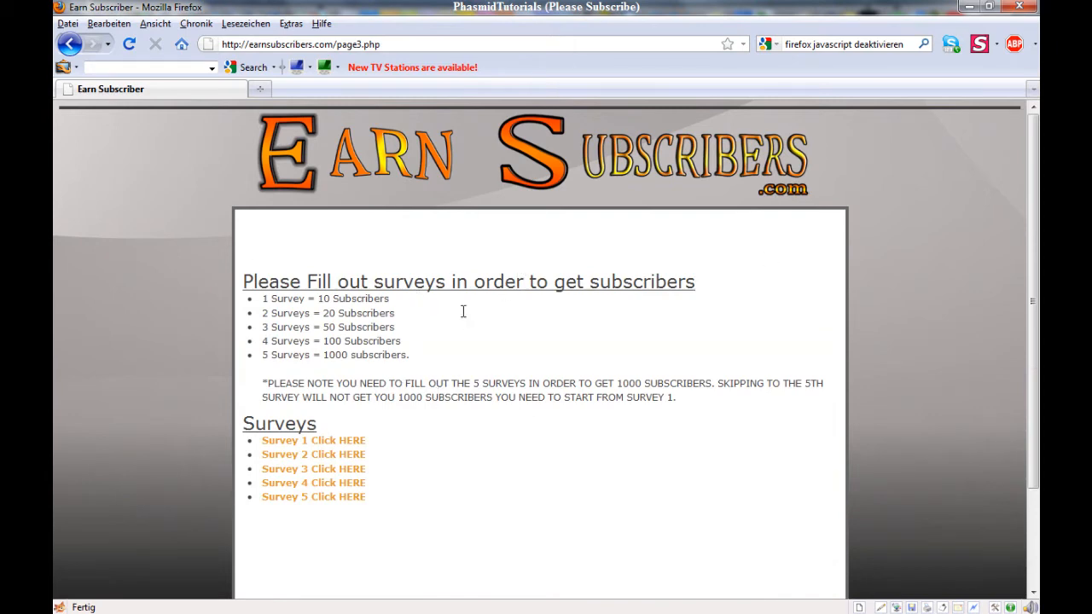
# - Scroll page3.php and follow the 'Survey 1 Click HERE' link
pyautogui.scroll(-3)
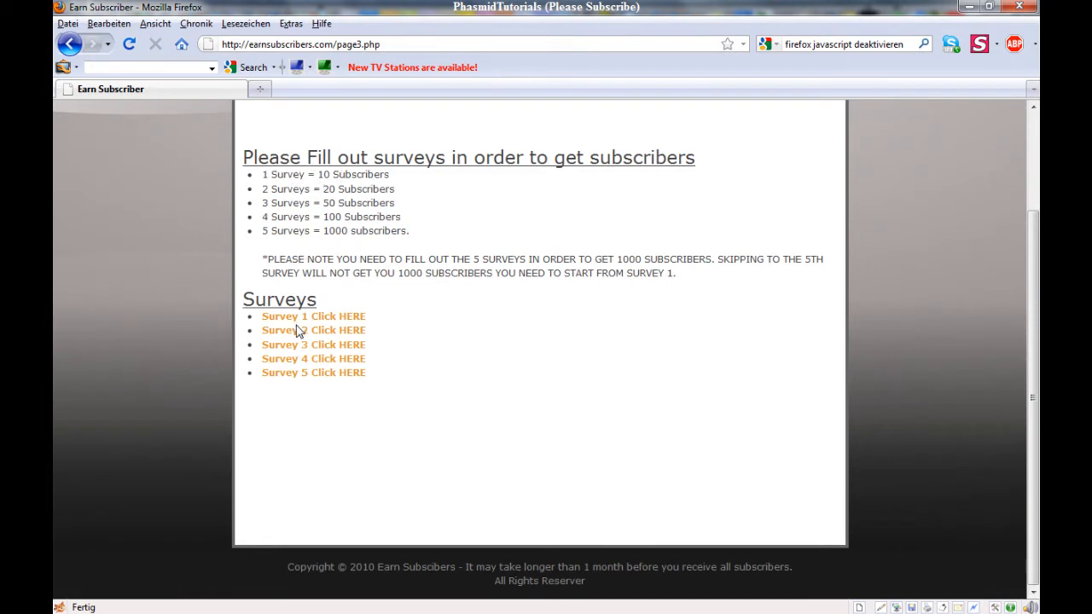
pyautogui.moveTo(341, 329)
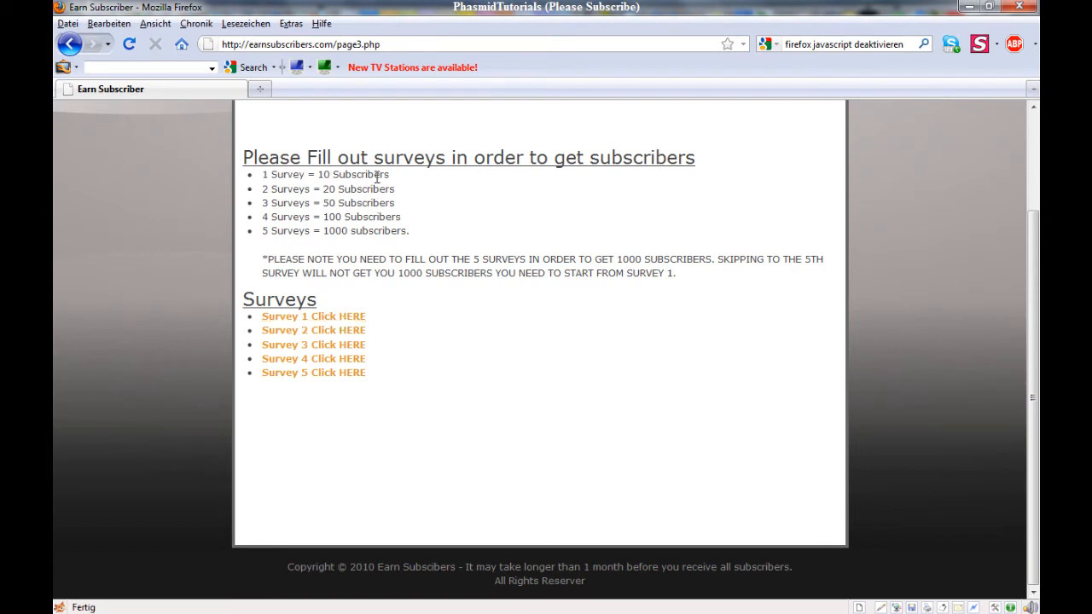
pyautogui.click(313, 317)
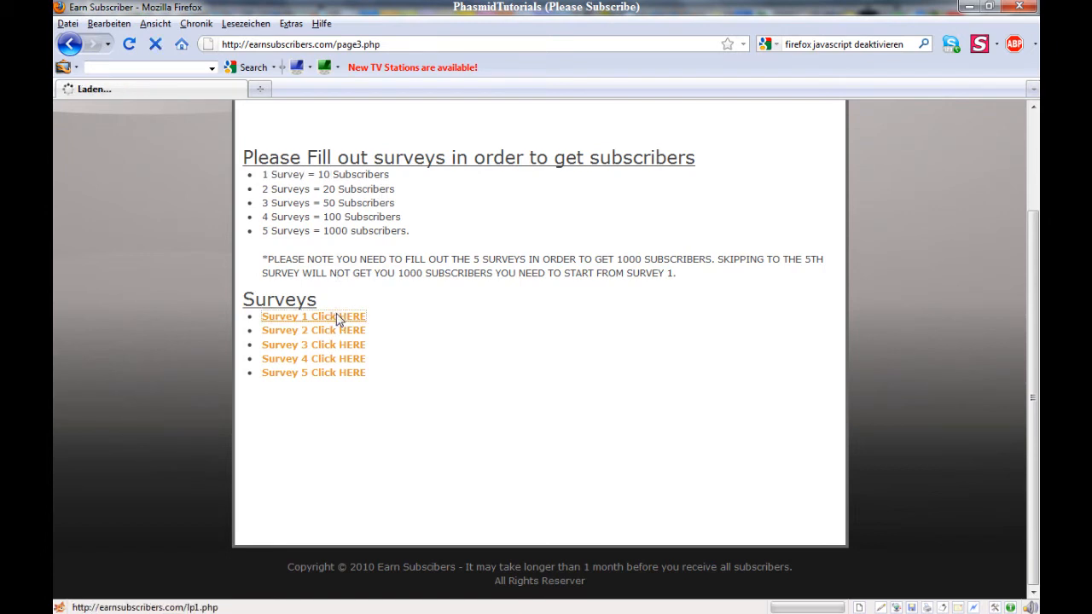
# - Turn off Adblock Plus and reopen Survey 1, now showing three survey offers
pyautogui.click(313, 316)
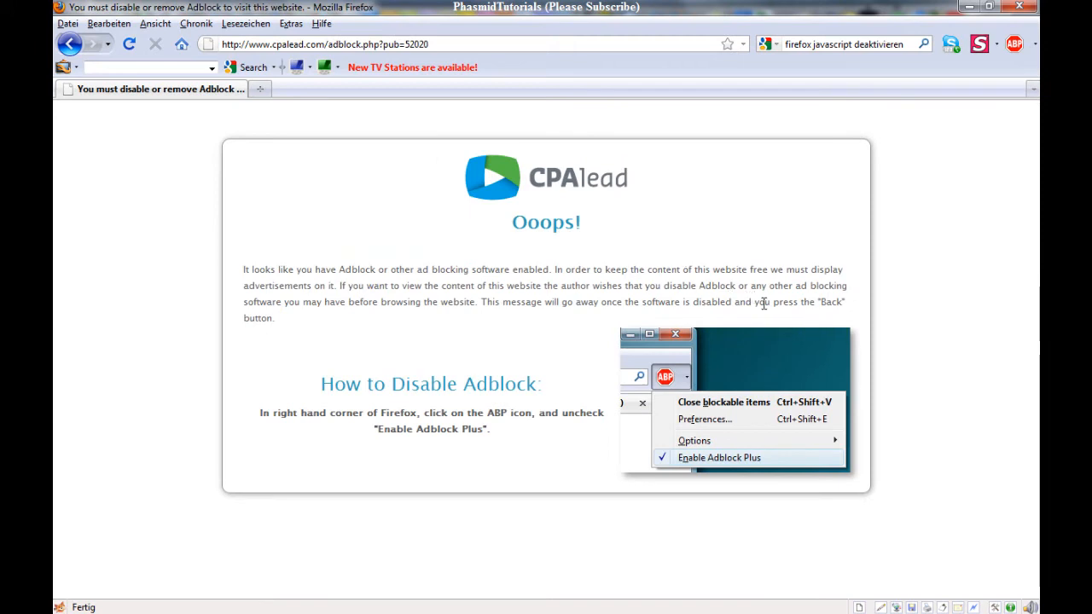
pyautogui.click(723, 402)
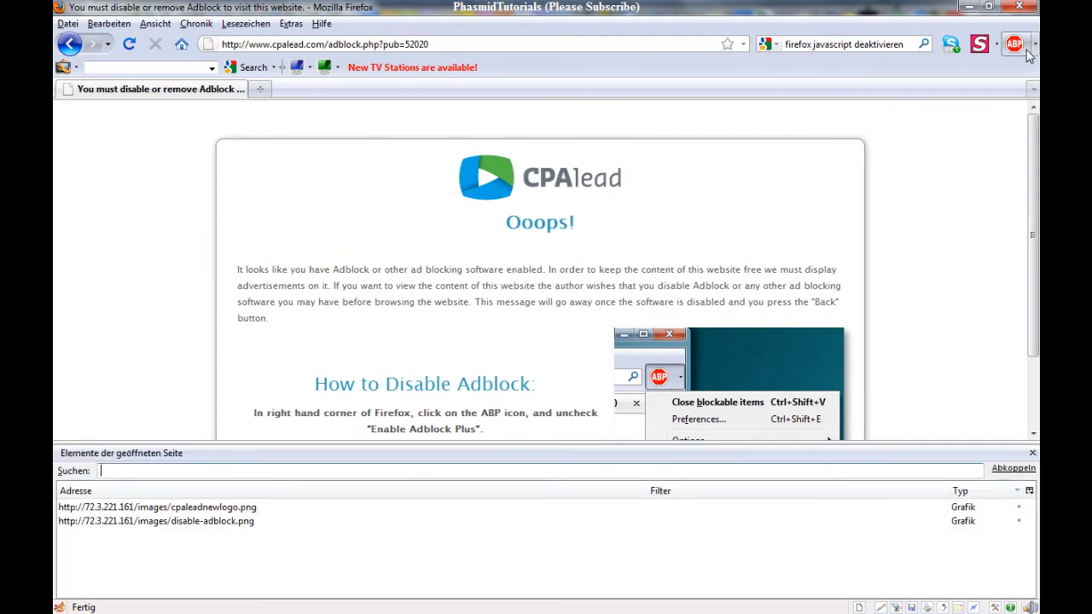
pyautogui.click(1013, 43)
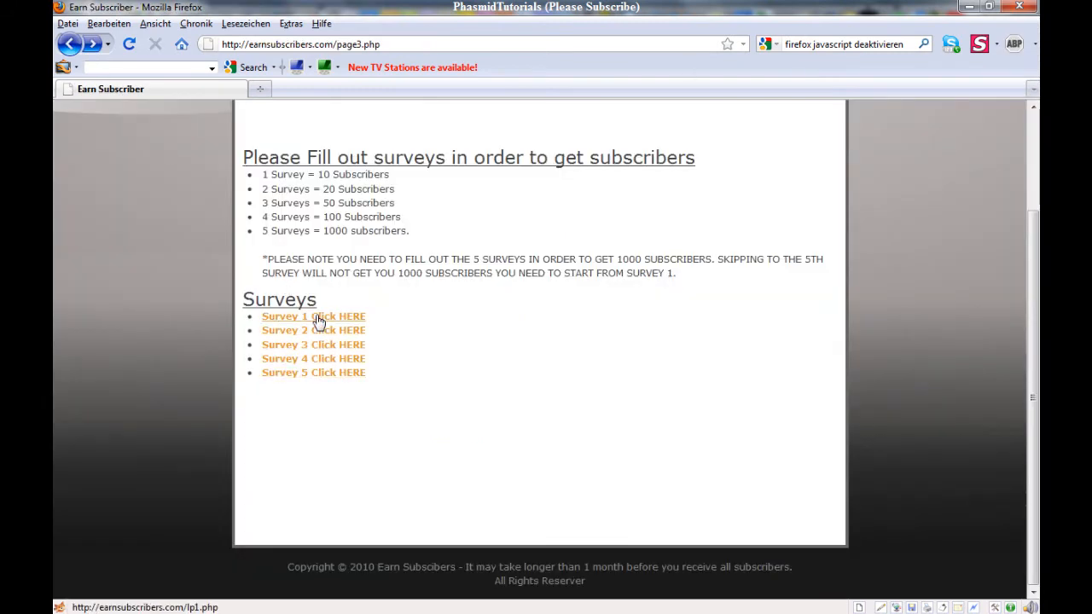
pyautogui.click(313, 317)
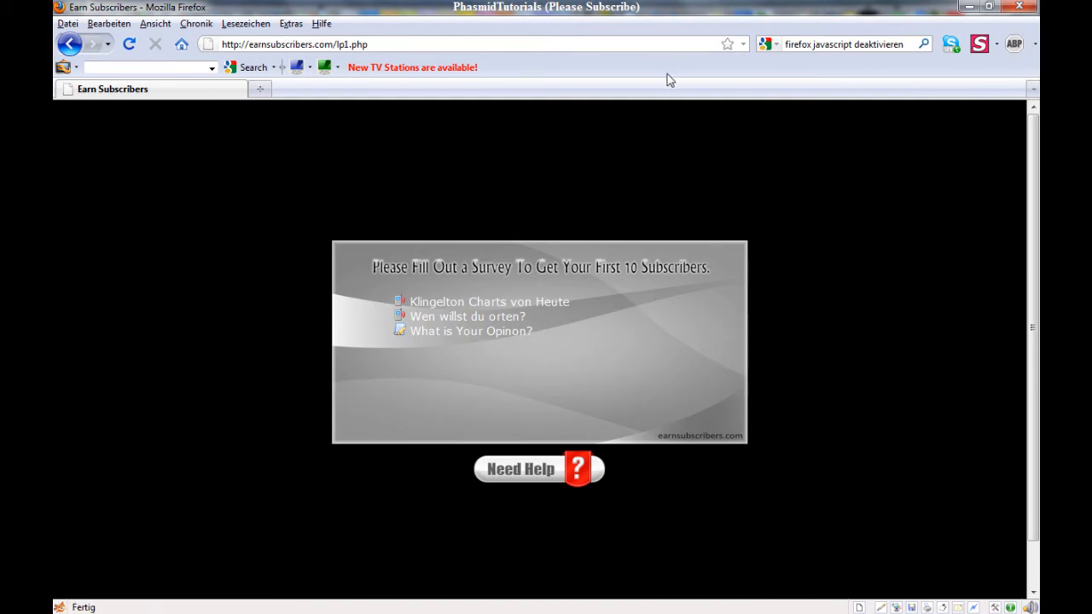
# - Uncheck 'JavaScript aktivieren' on the Inhalt tab of Extras > Einstellungen and apply with OK
pyautogui.click(290, 24)
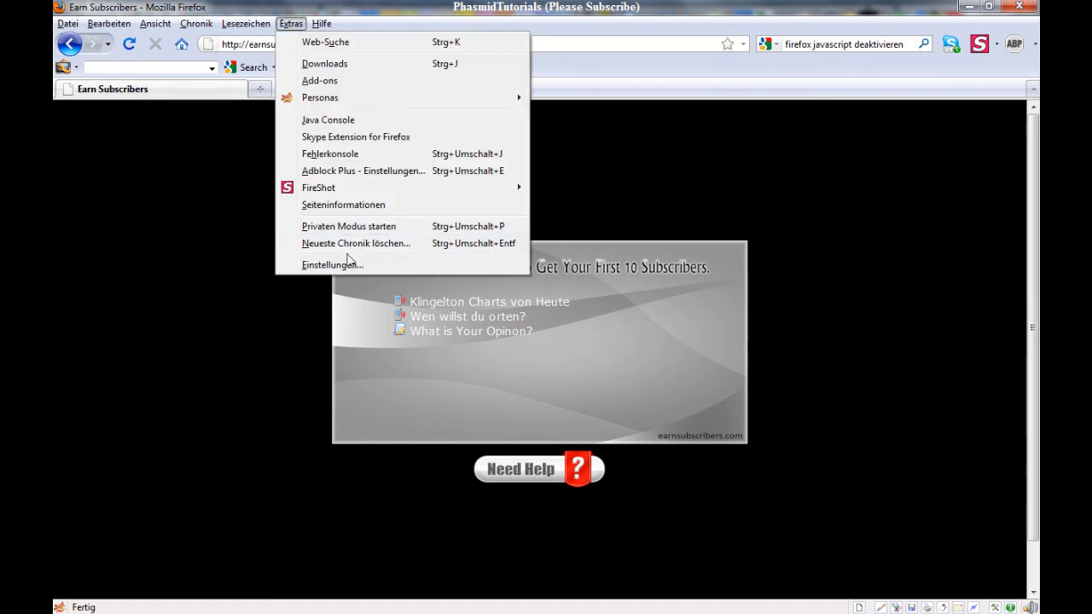
pyautogui.moveTo(331, 264)
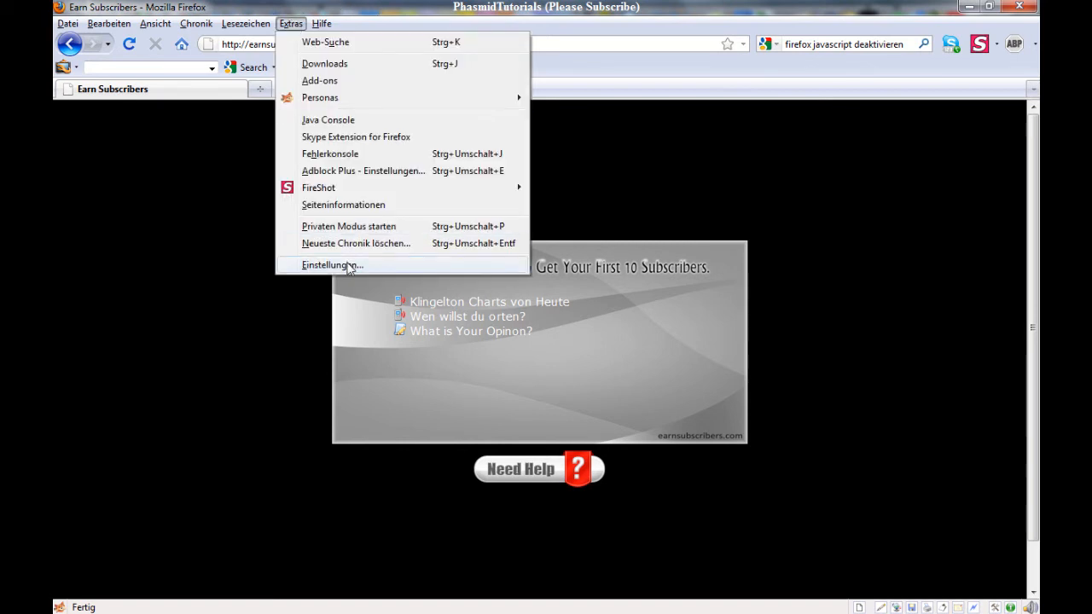
pyautogui.click(331, 264)
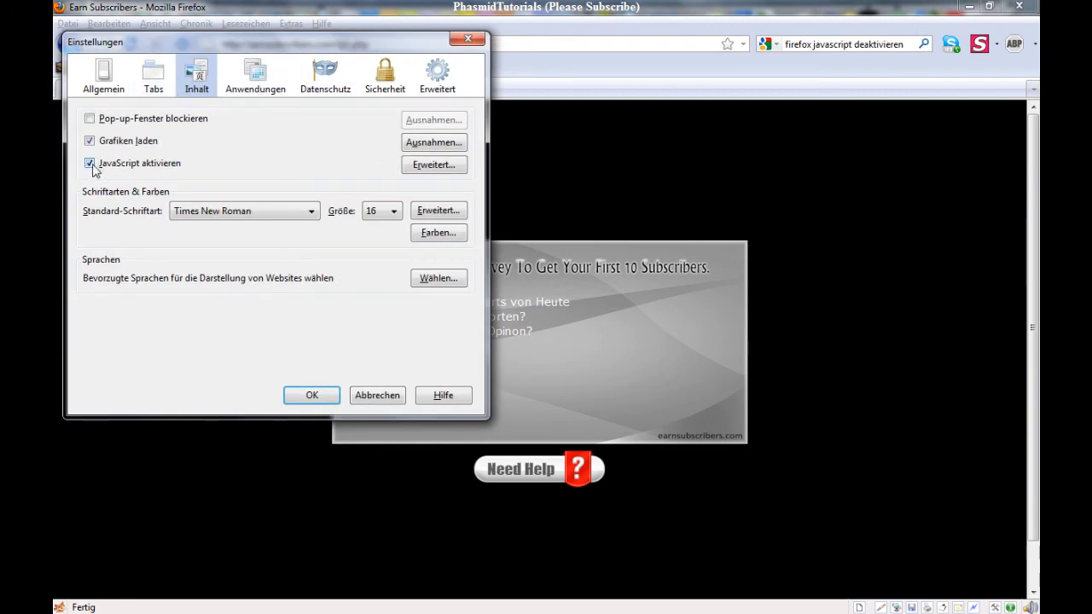
pyautogui.click(90, 163)
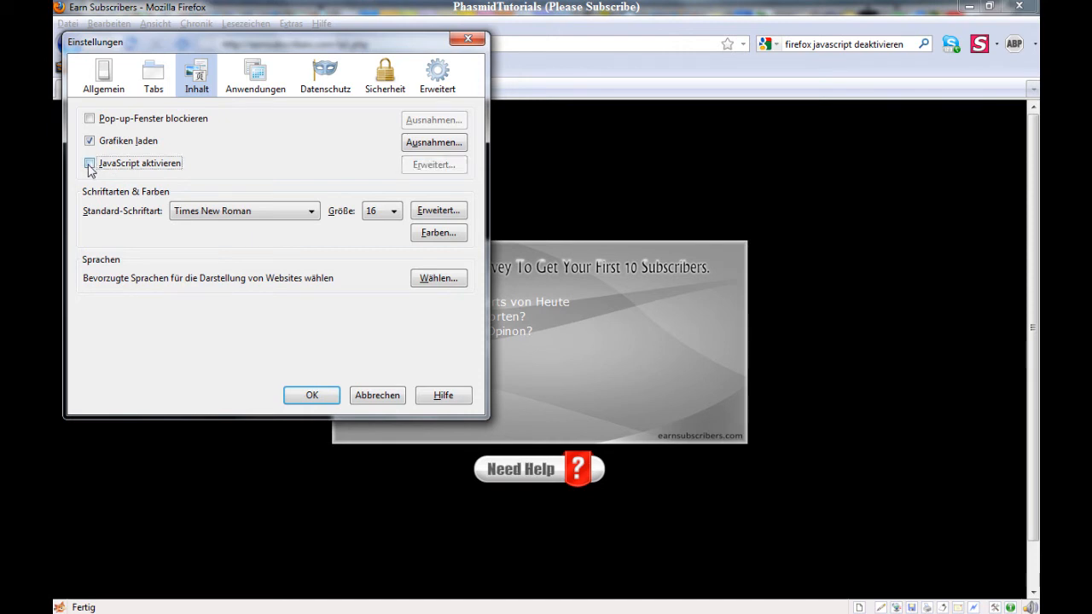
pyautogui.click(311, 395)
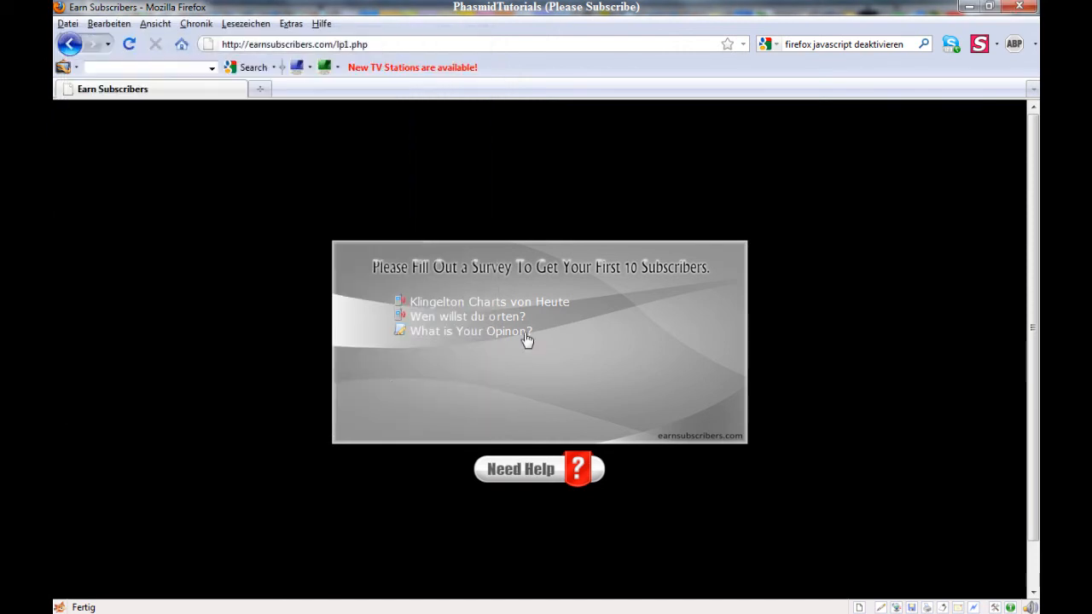
pyautogui.click(470, 331)
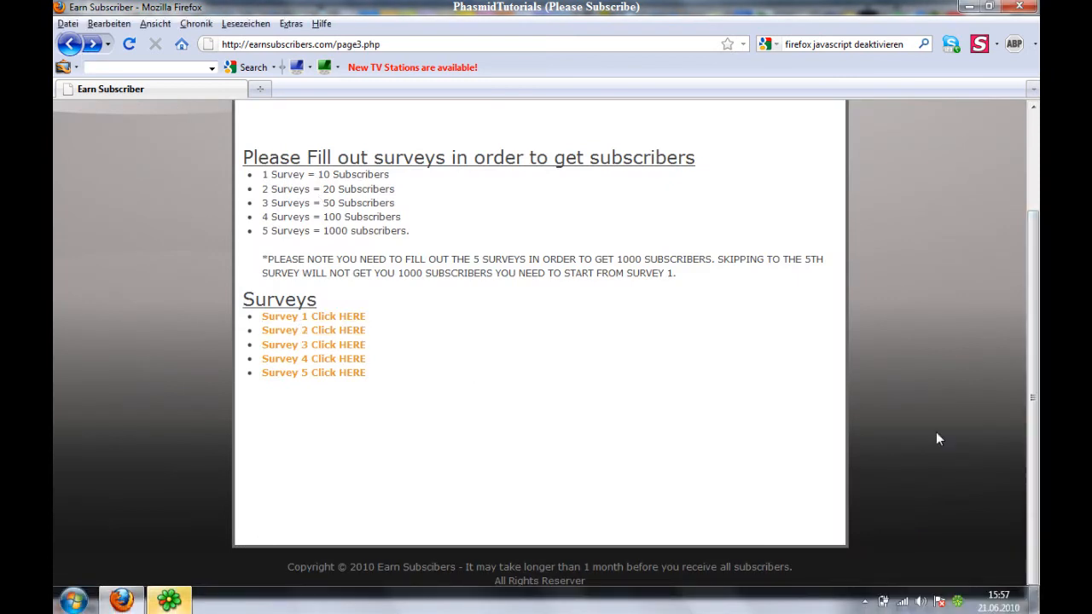
# - Open Survey 1, click CONFIRM, read the CPAlead JavaScript notice, then go back to page3
pyautogui.click(313, 316)
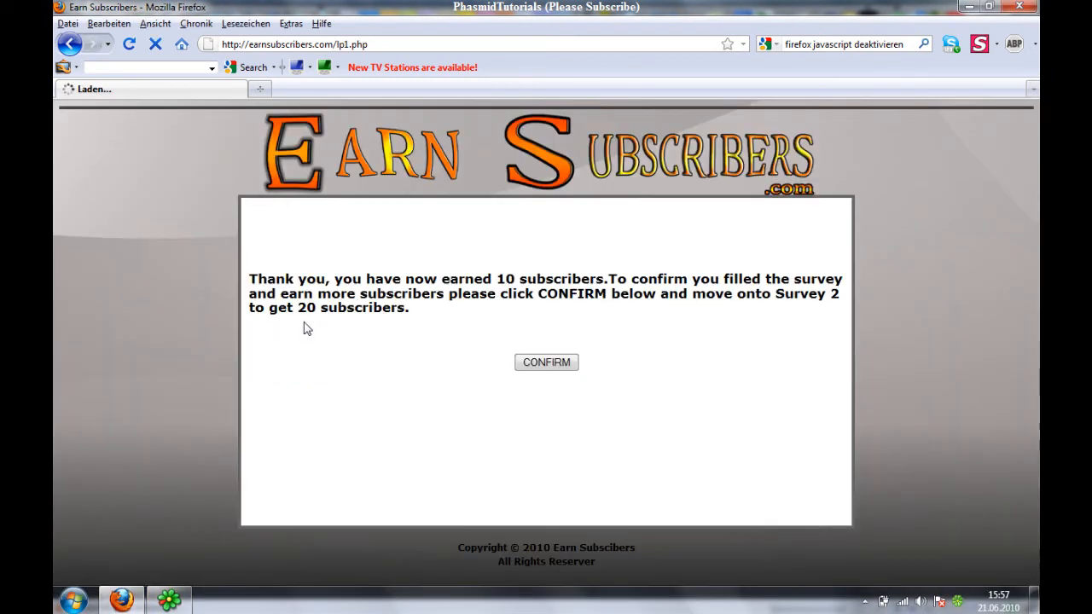
pyautogui.click(545, 362)
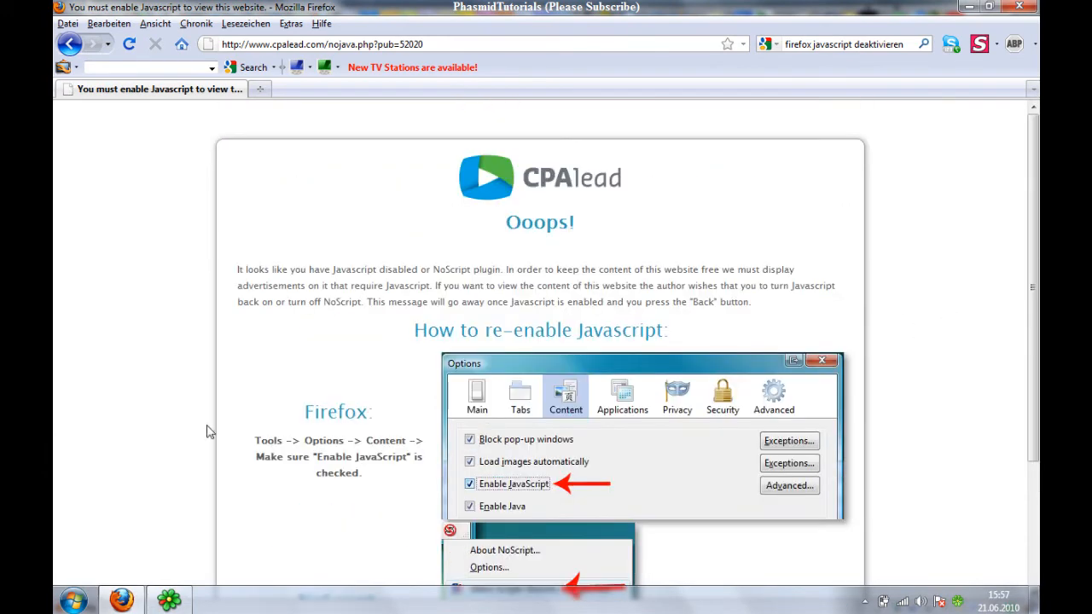
pyautogui.scroll(-3)
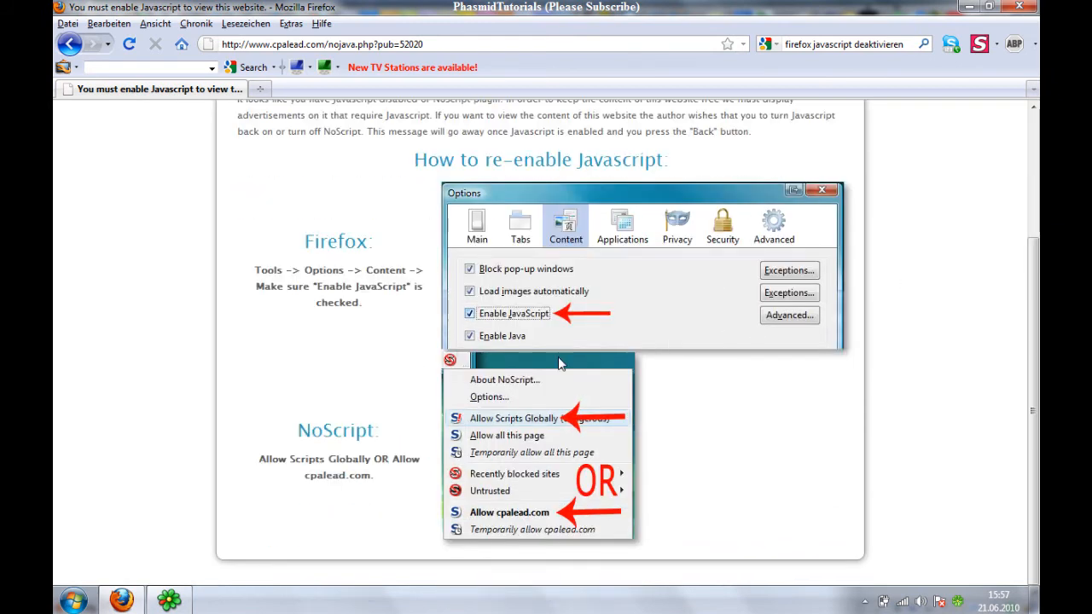
pyautogui.moveTo(569, 327)
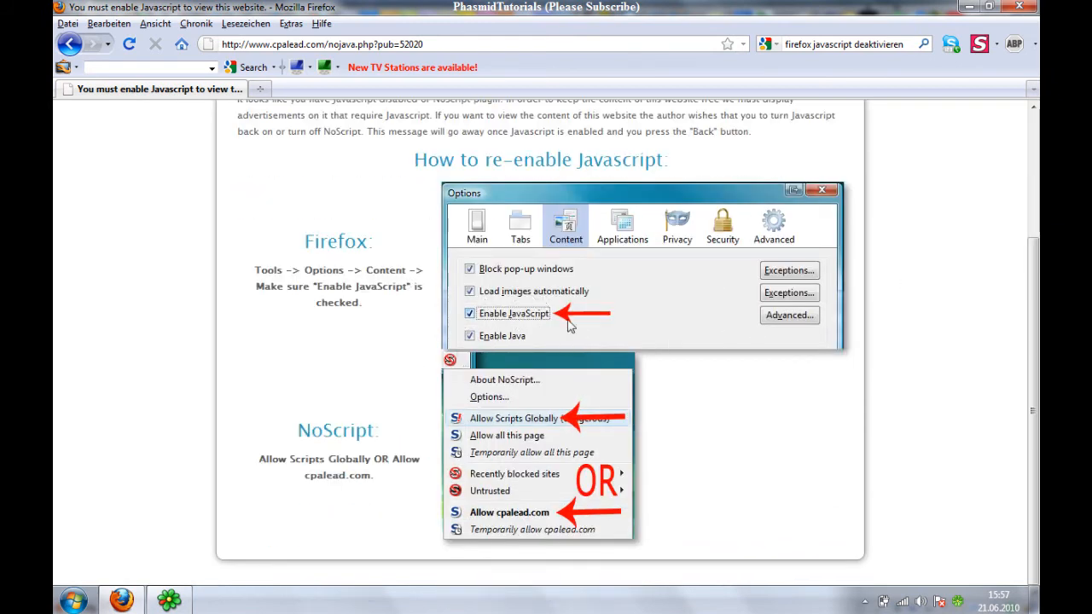
pyautogui.moveTo(800, 374)
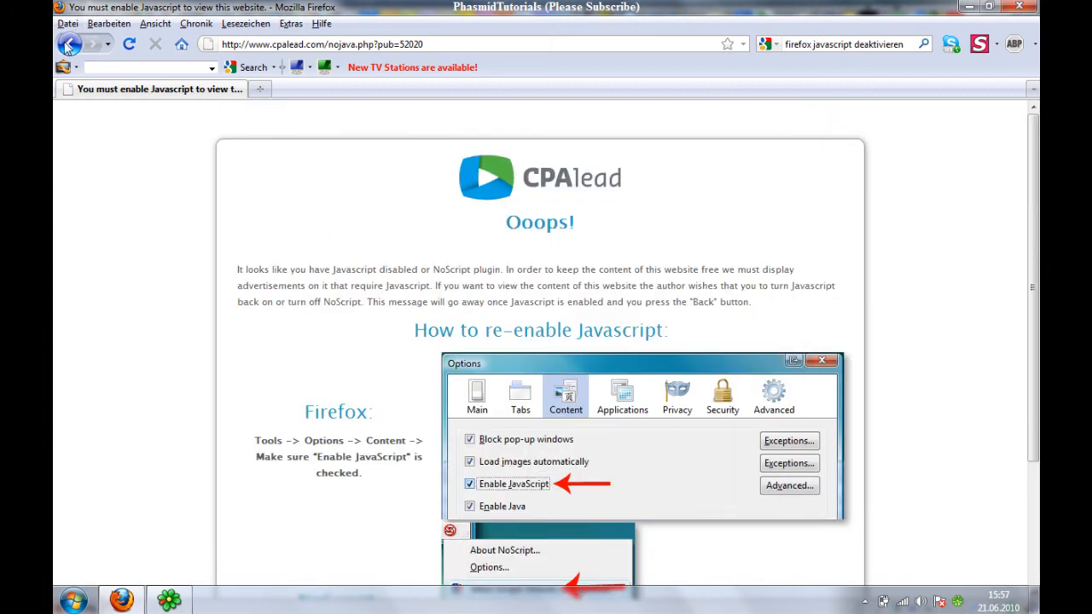
pyautogui.click(70, 43)
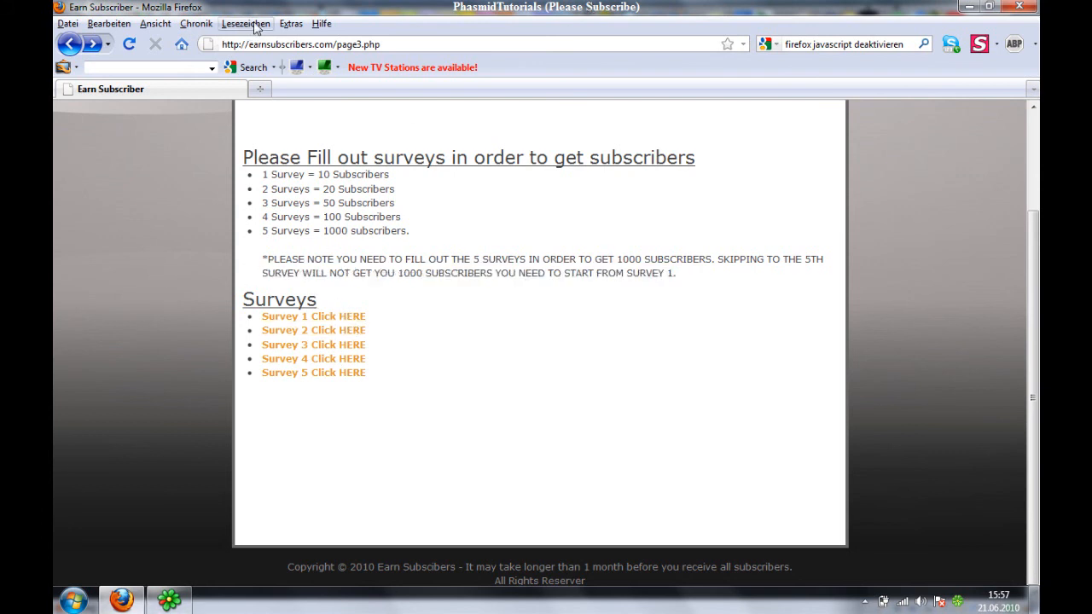
# - Re-check 'JavaScript aktivieren' in Einstellungen, save with OK, and turn Adblock Plus back on
pyautogui.click(291, 23)
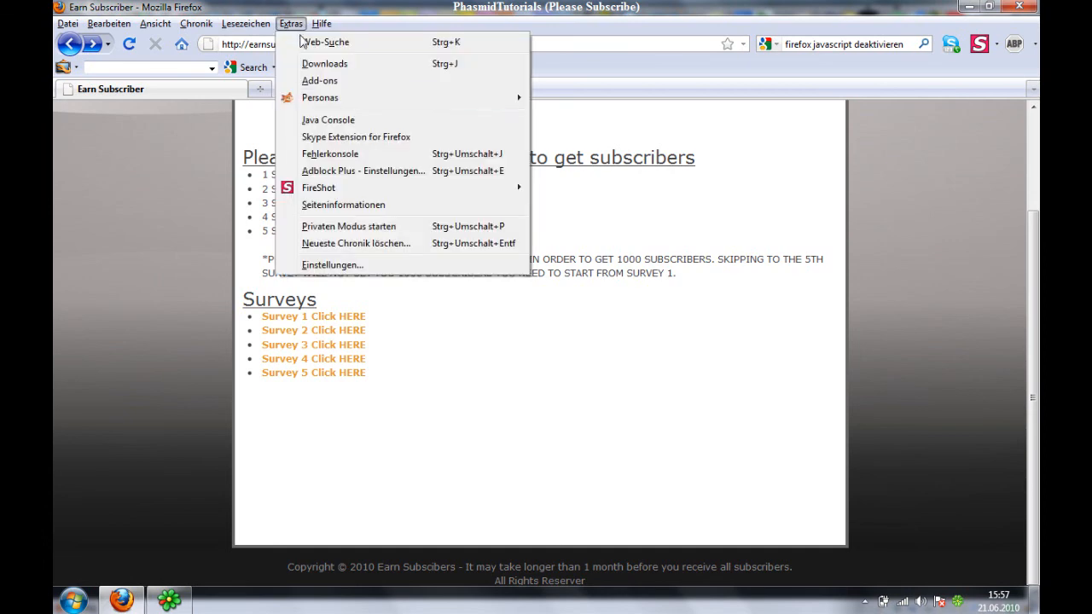
pyautogui.click(332, 264)
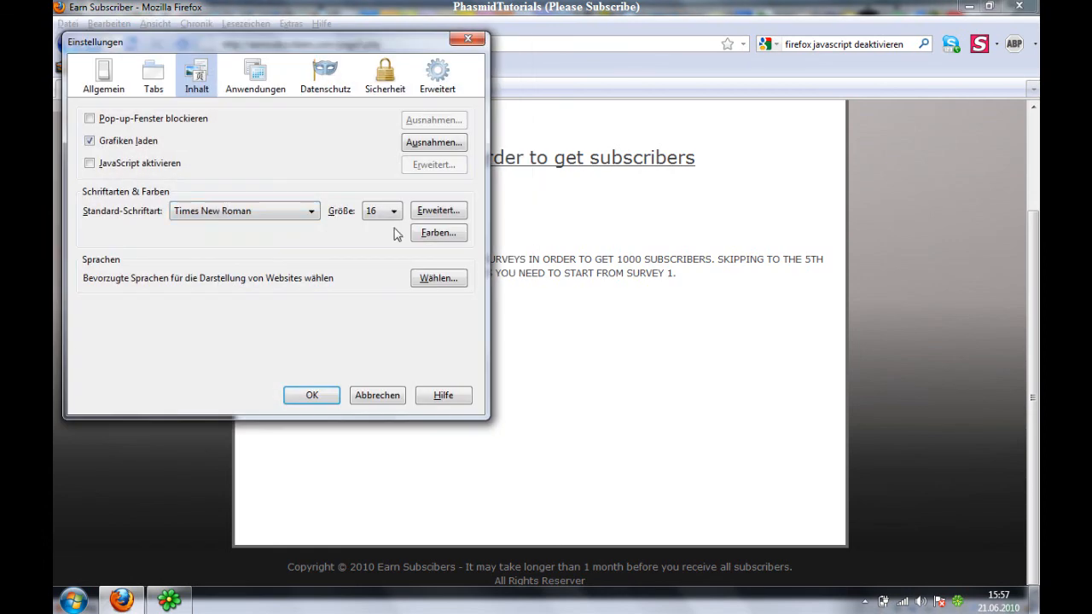
pyautogui.click(89, 163)
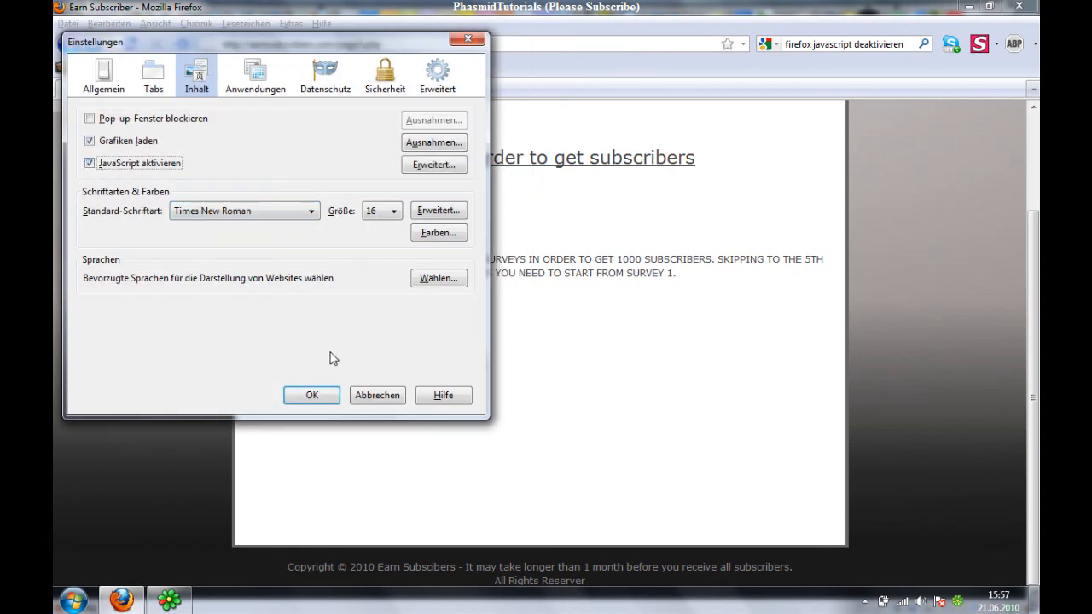
pyautogui.click(311, 395)
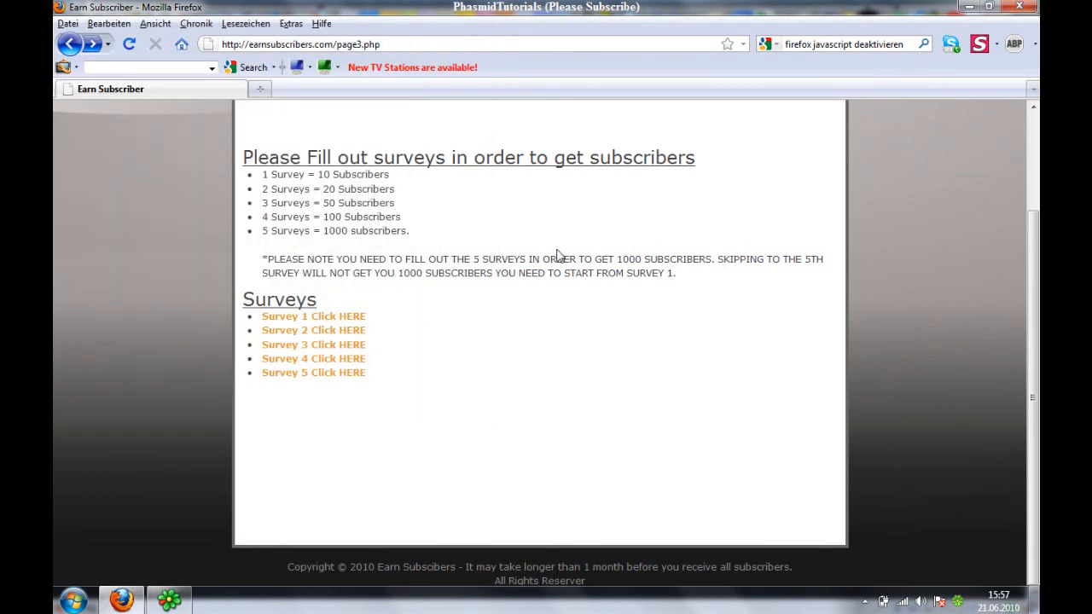
pyautogui.click(1013, 44)
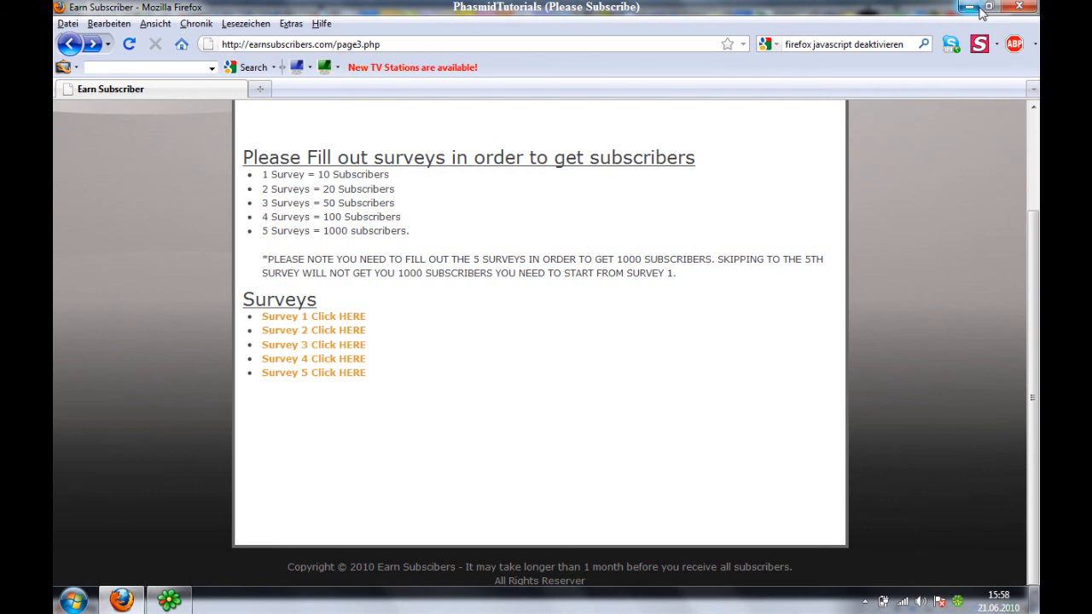
pyautogui.moveTo(968, 8)
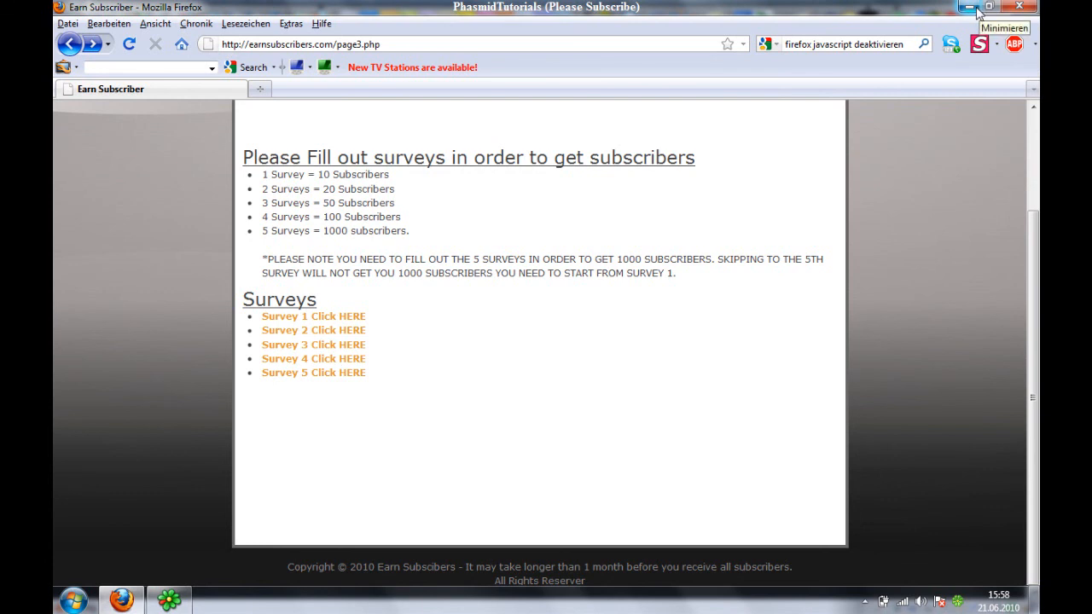